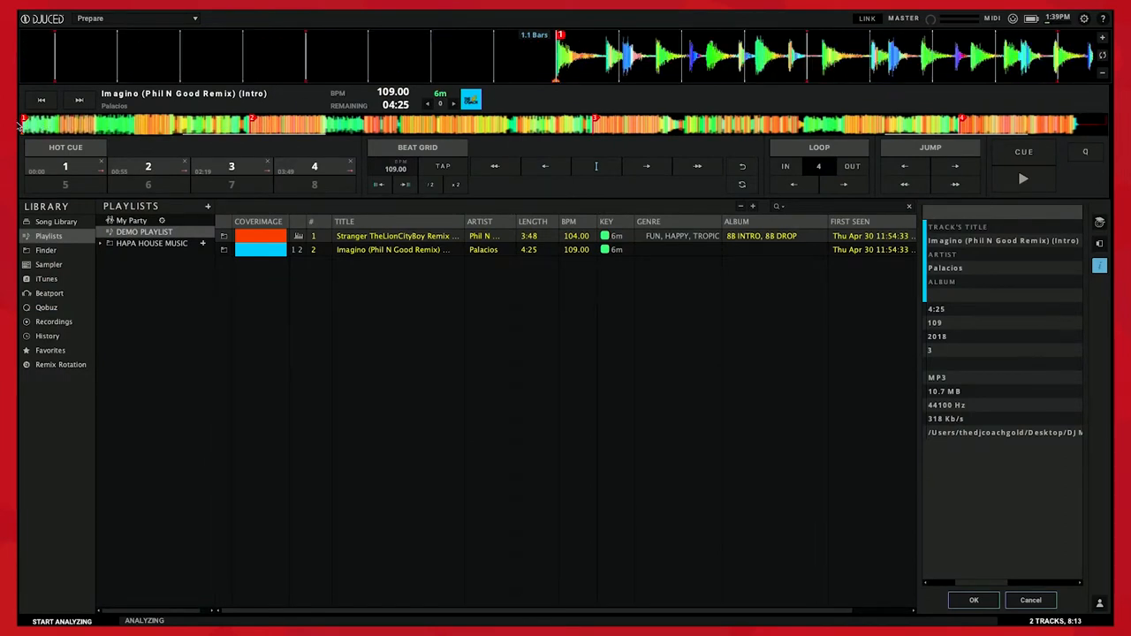
Step: Play and pause Imagina (Phil N Good Remix), then realign its beat grid to 103 BPM
click(1024, 178)
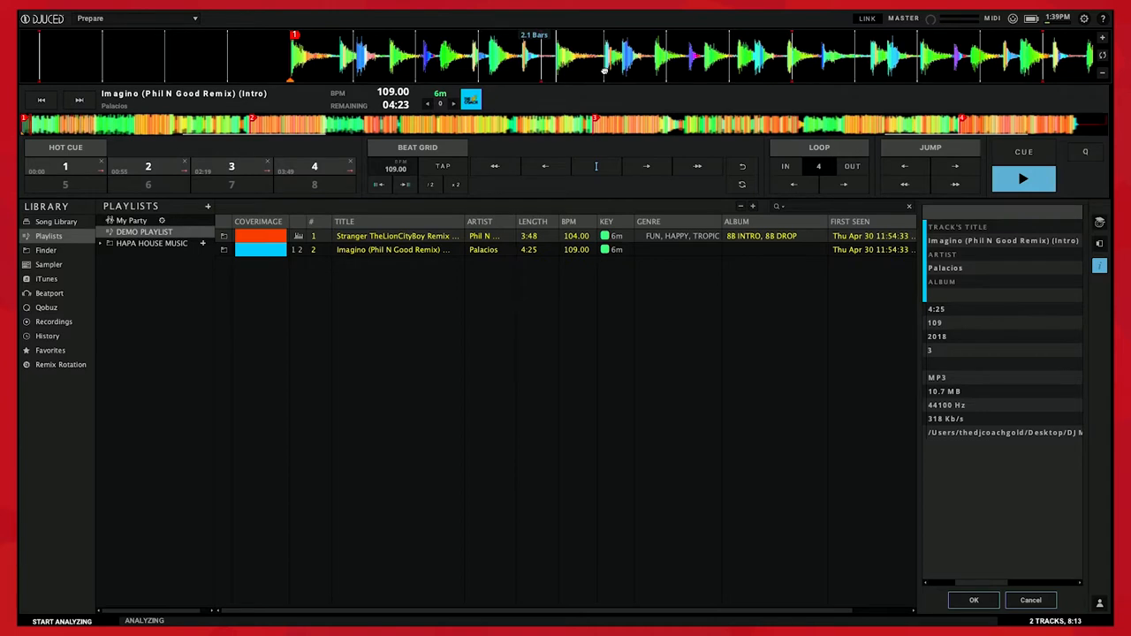
click(1023, 178)
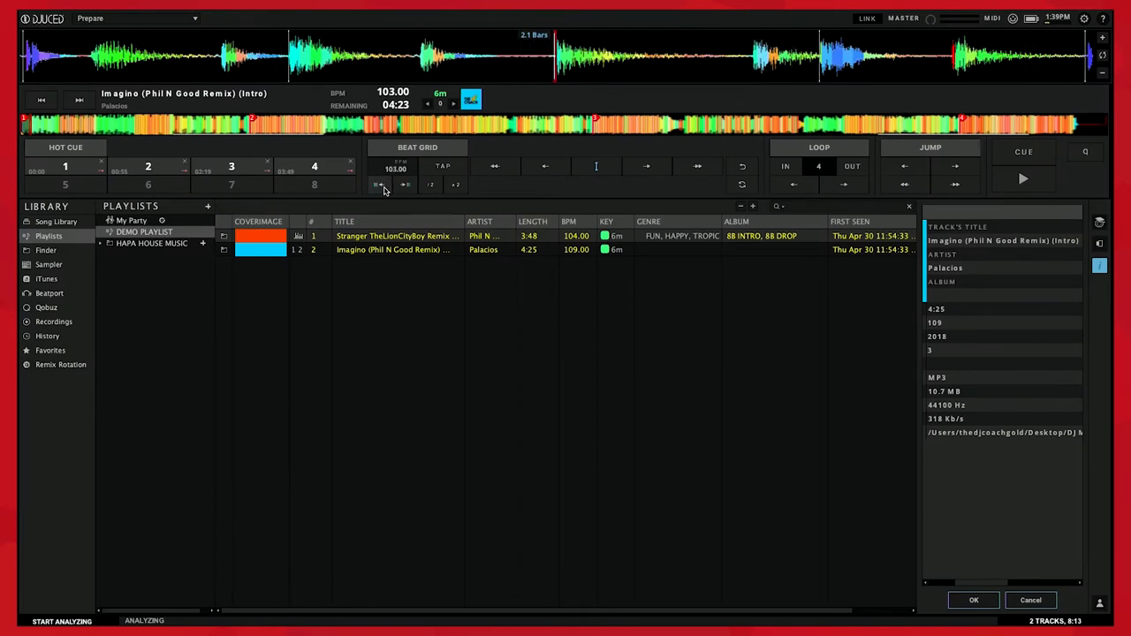
click(404, 184)
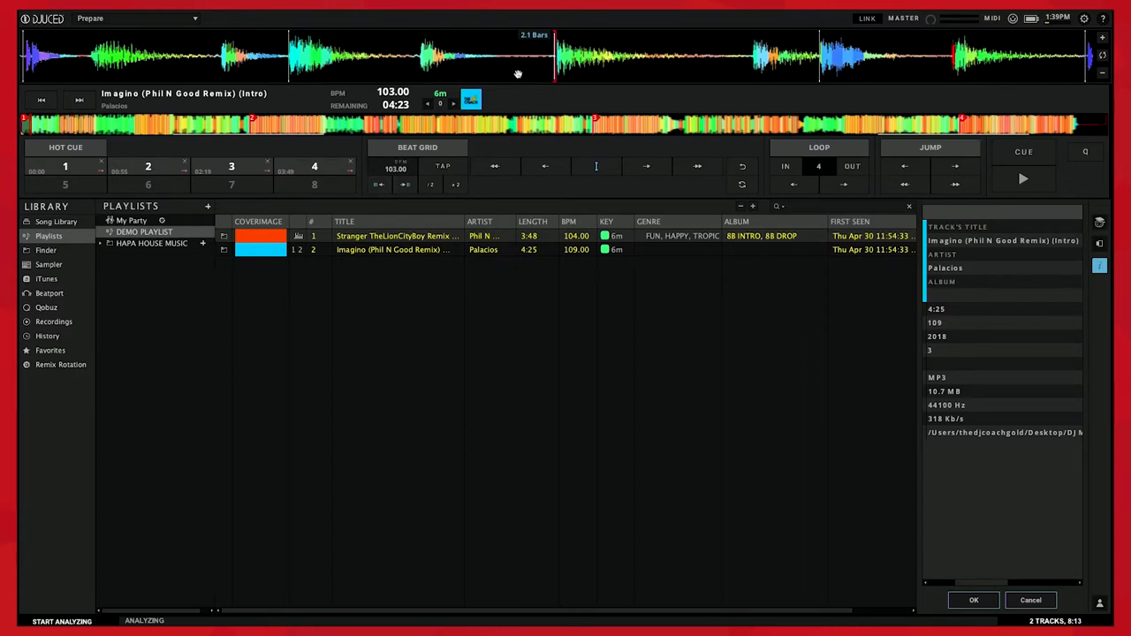
click(1022, 178)
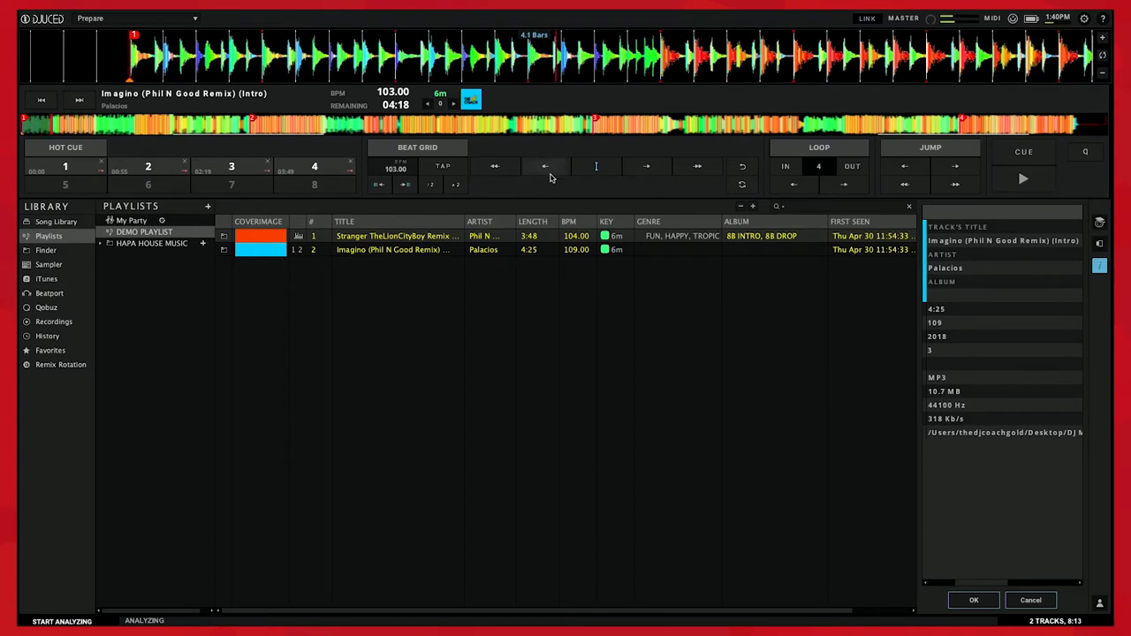
mouse_move(651, 173)
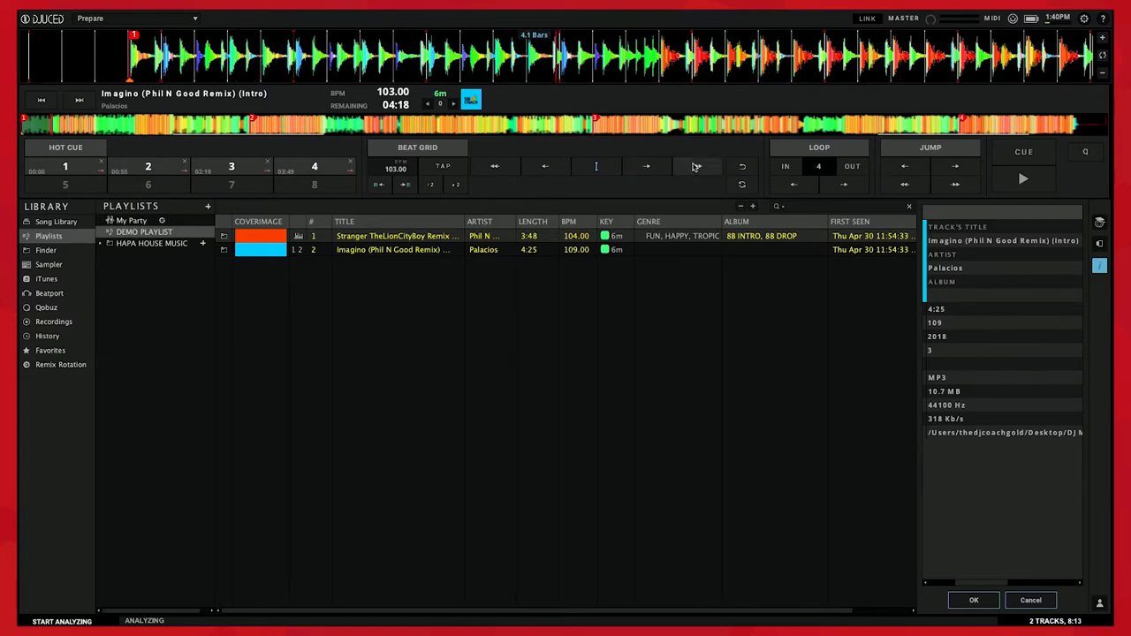
mouse_move(509, 173)
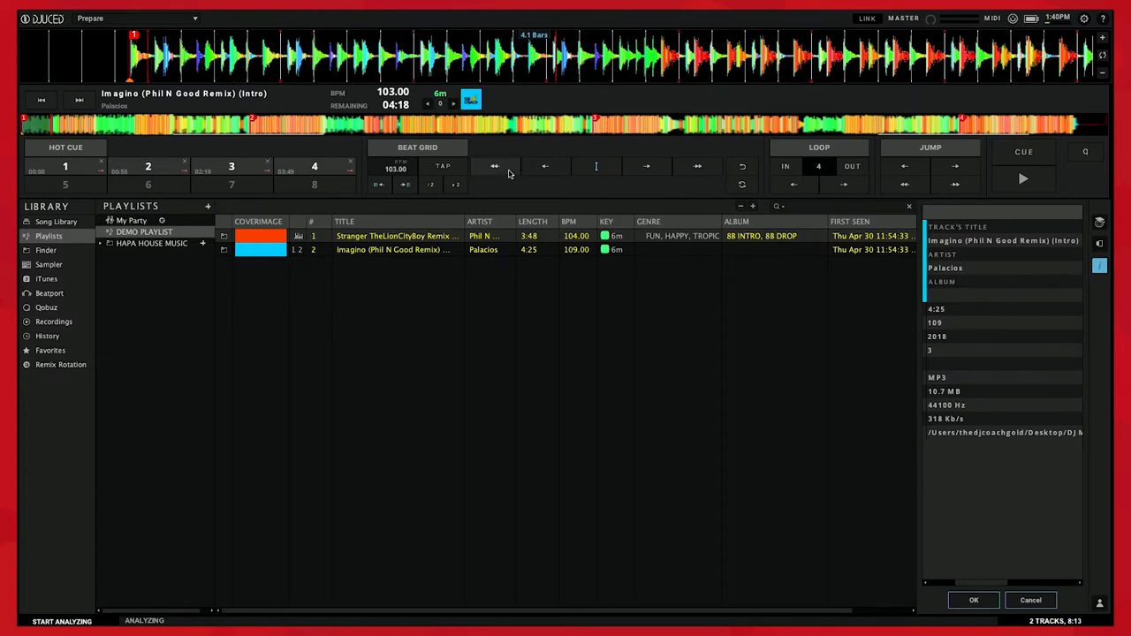
mouse_move(601, 162)
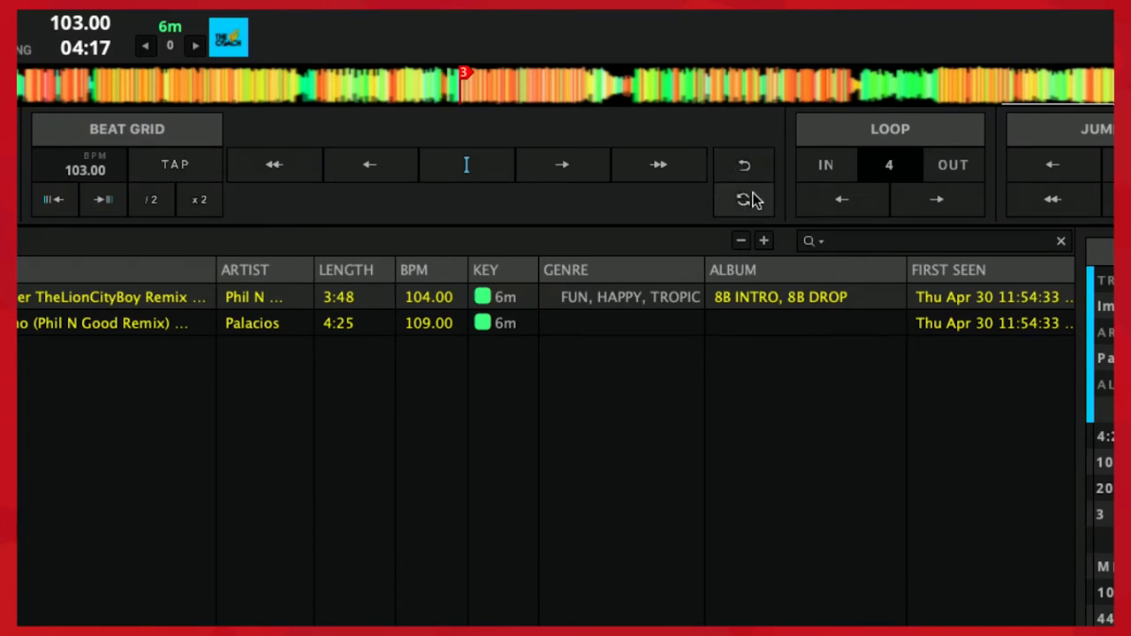
mouse_move(721, 159)
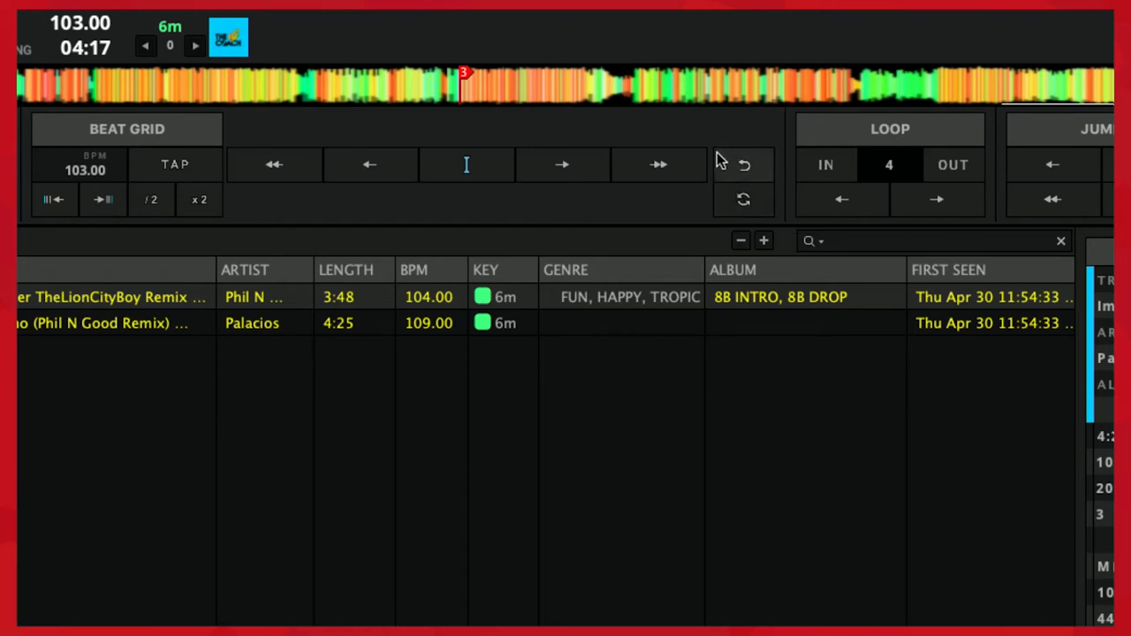
mouse_move(742, 198)
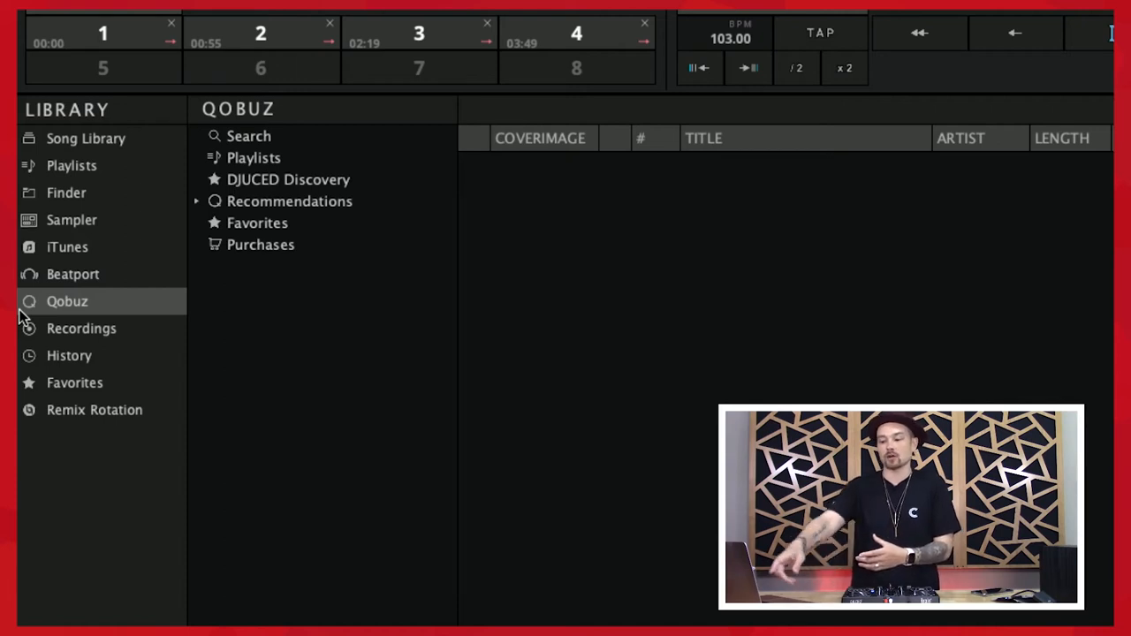
Step: Browse the Qobuz streaming source in the library sidebar
click(67, 248)
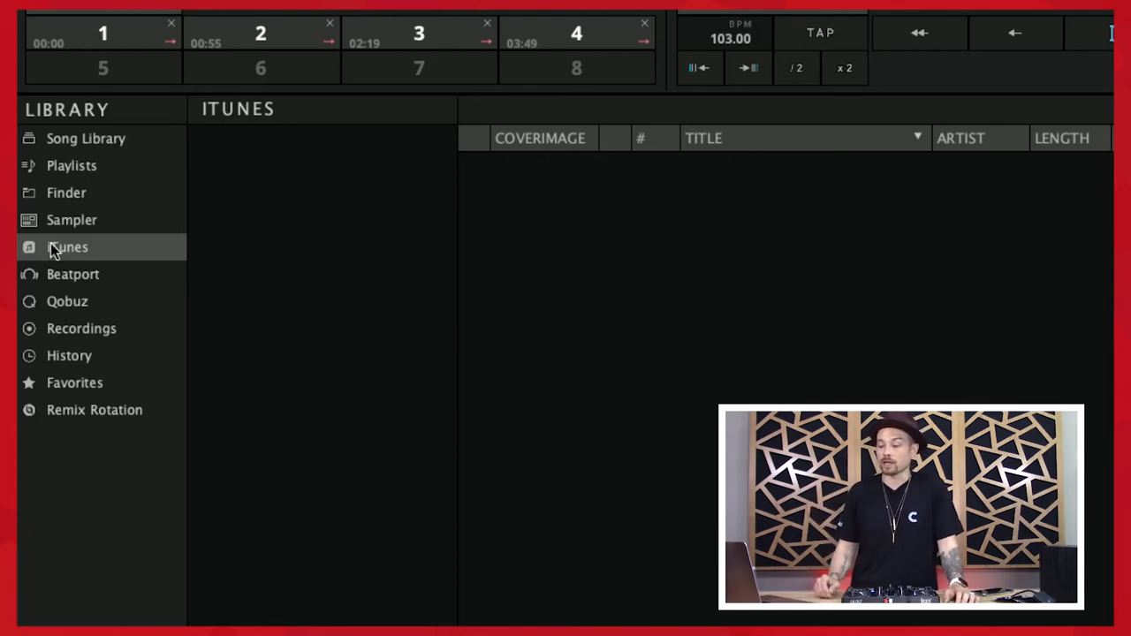
mouse_move(78, 297)
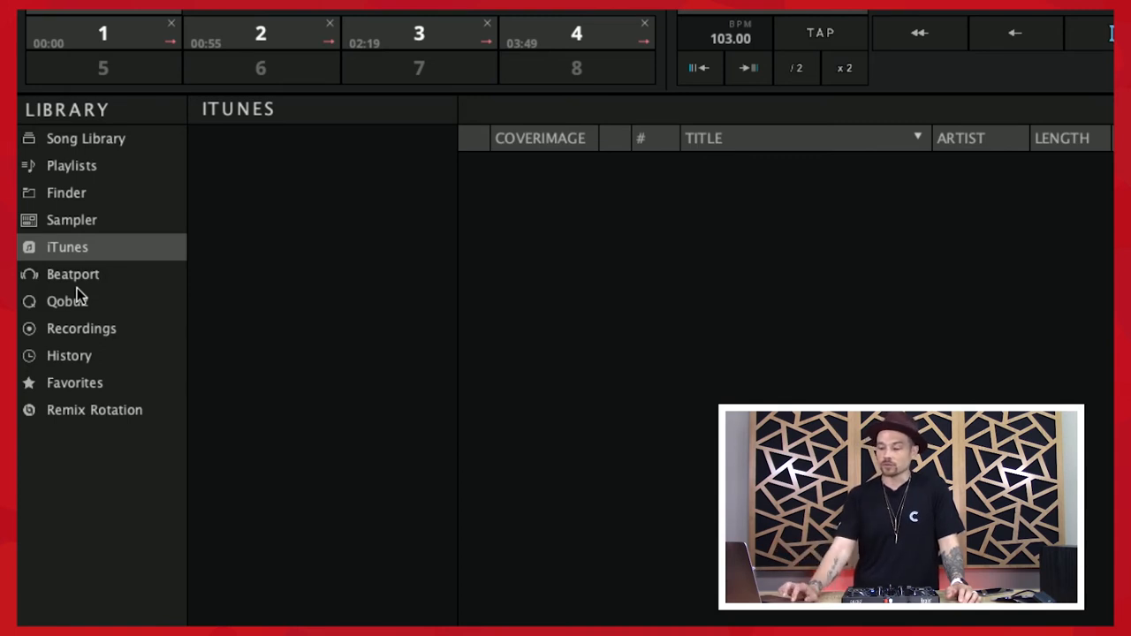
Step: Show the Qobuz library with its search, playlists, discovery and purchases entries
click(67, 301)
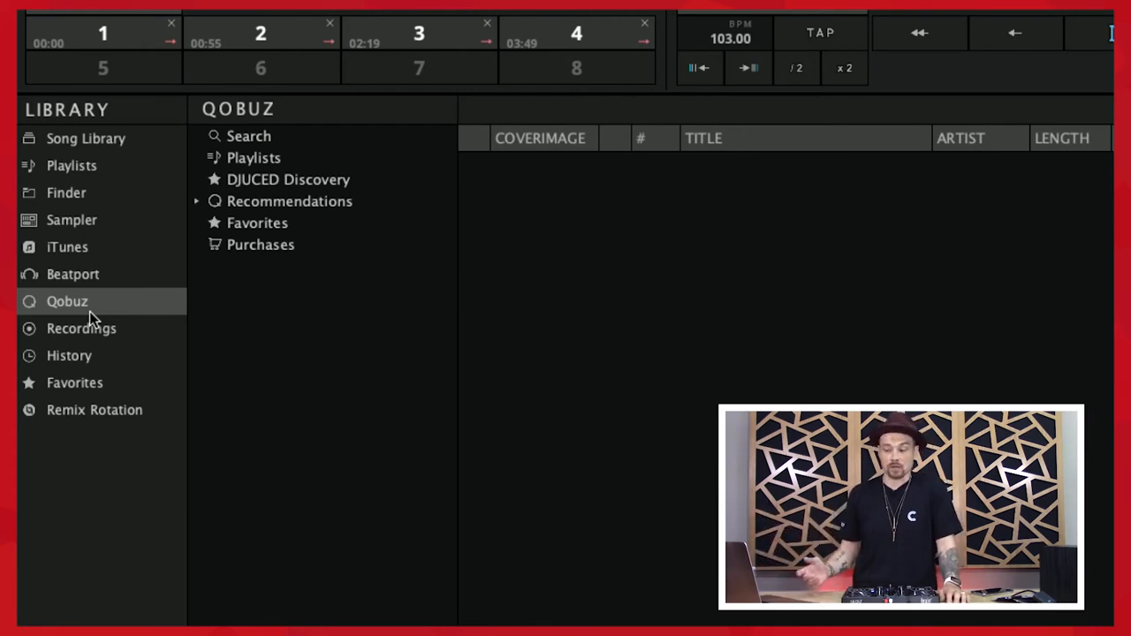
mouse_move(137, 276)
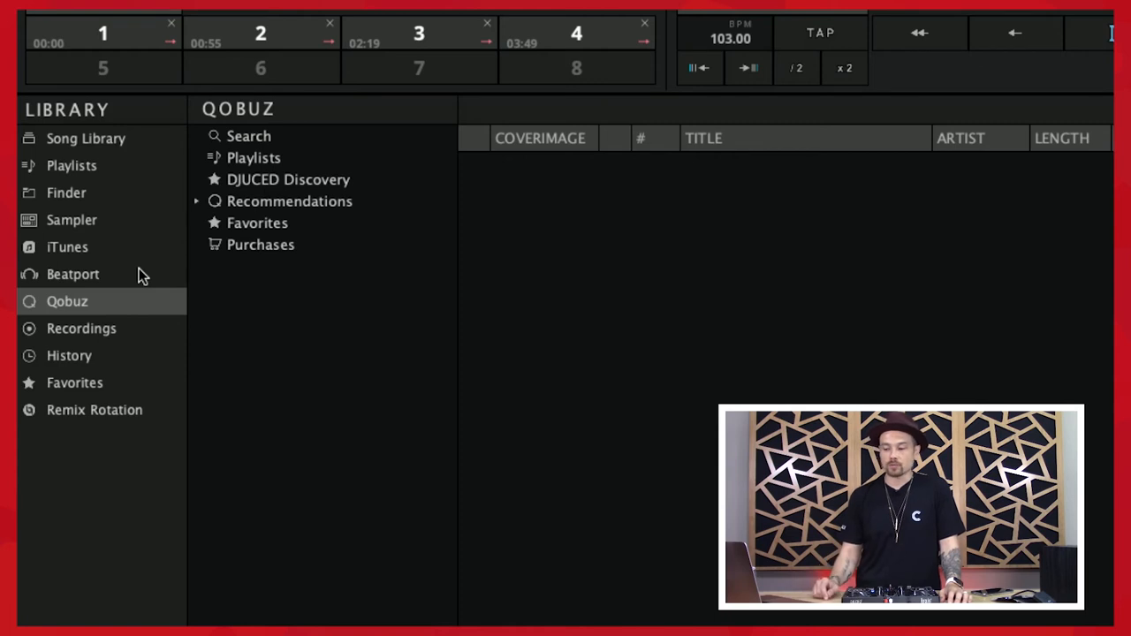
mouse_move(104, 282)
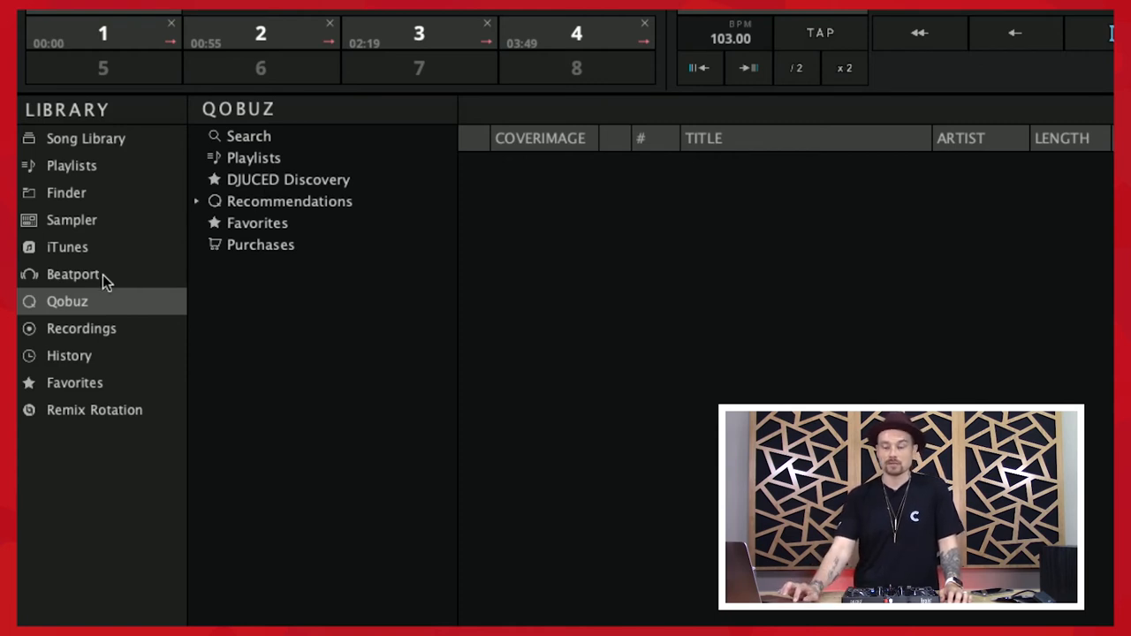
Step: Show the Beatport Link sign-in panel from the library sidebar
click(72, 274)
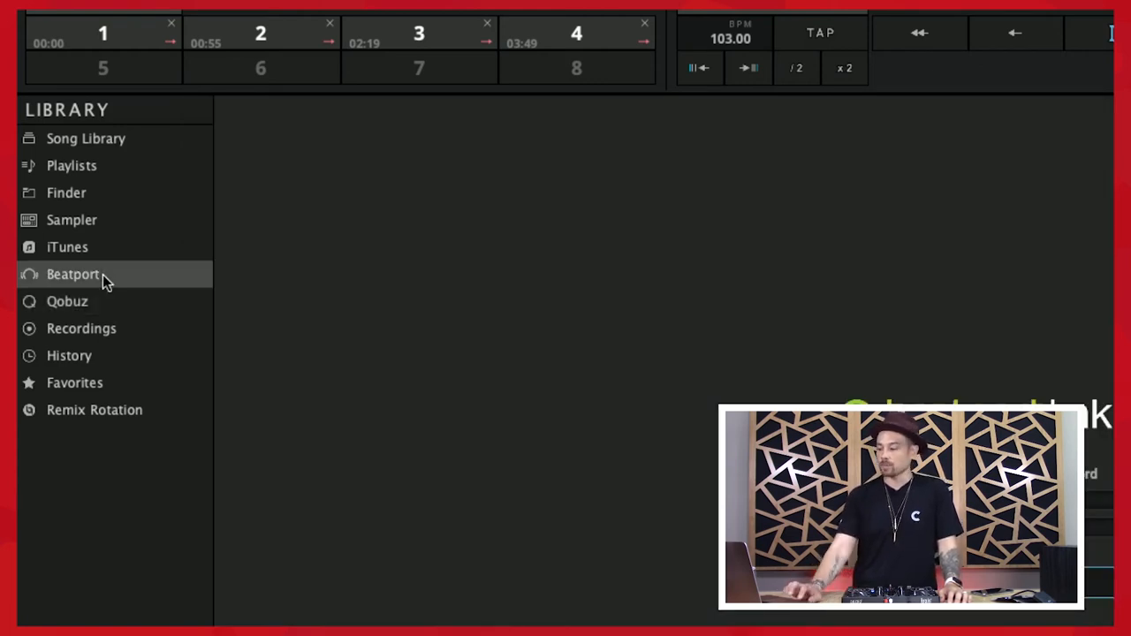
mouse_move(725, 391)
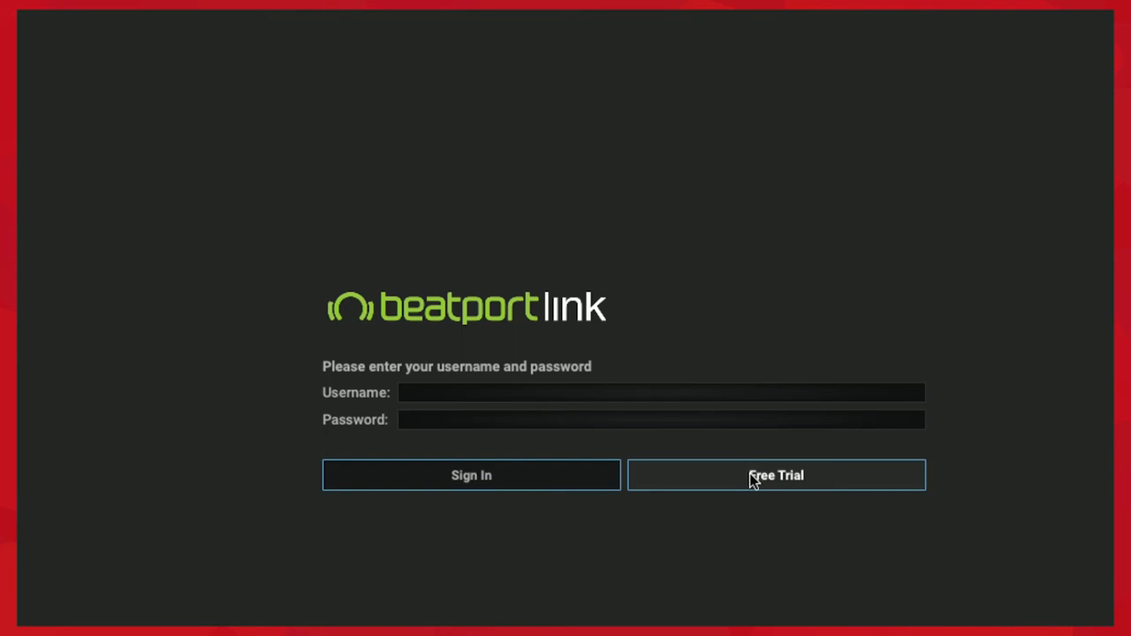
Step: Start a Beatport Link free trial, landing on the Cloud/Link/Link Pro/Link Pro+ plans page in Safari
click(774, 476)
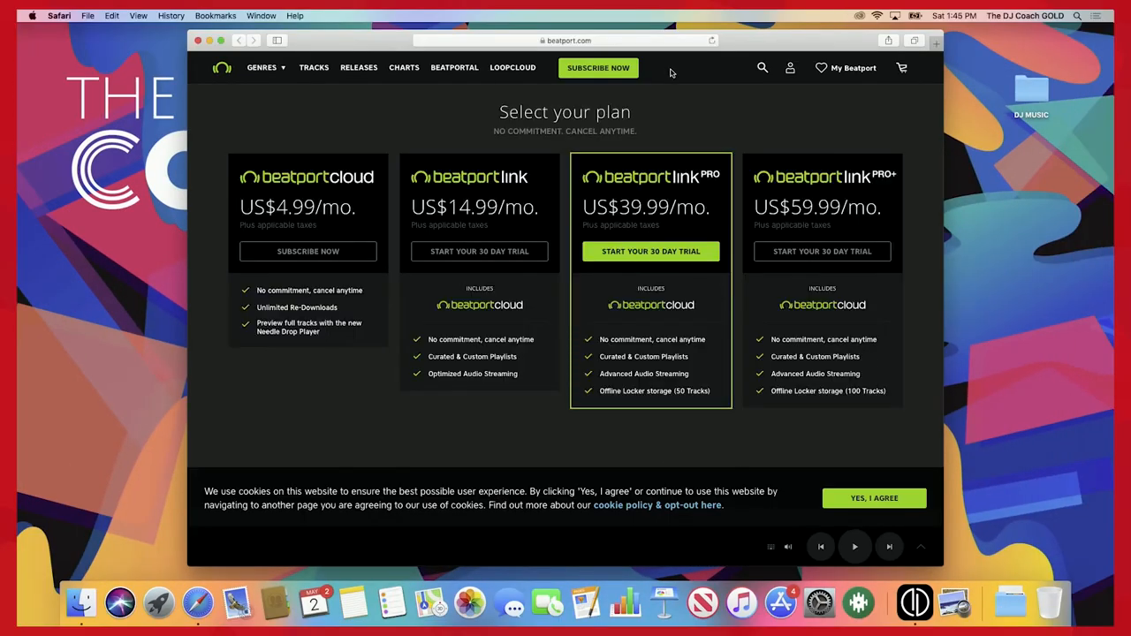
mouse_move(698, 307)
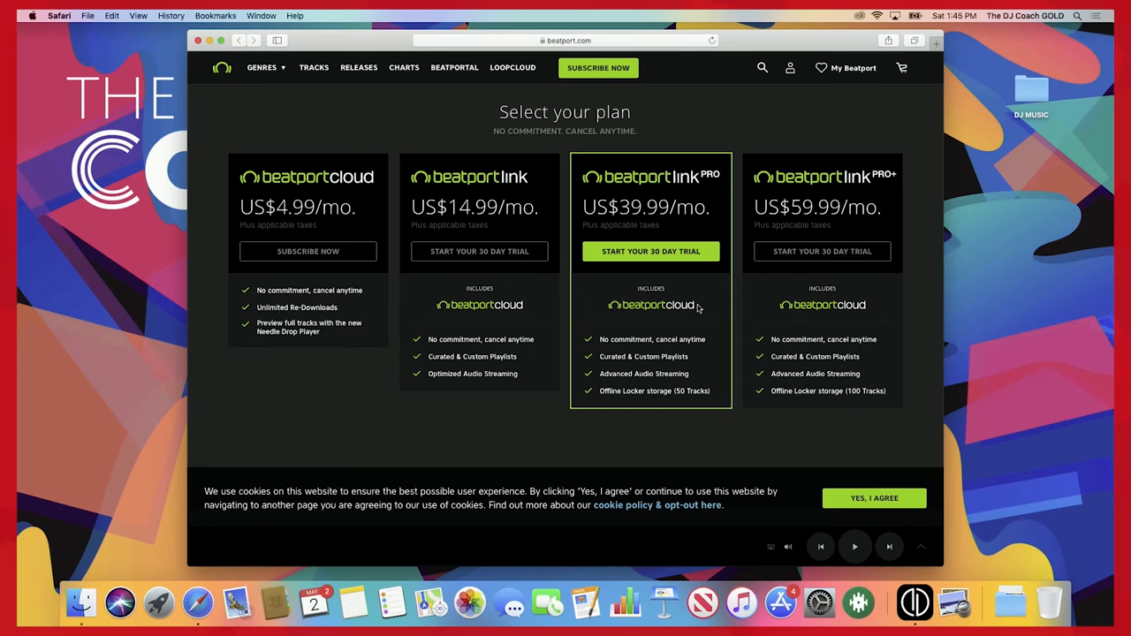
mouse_move(585, 290)
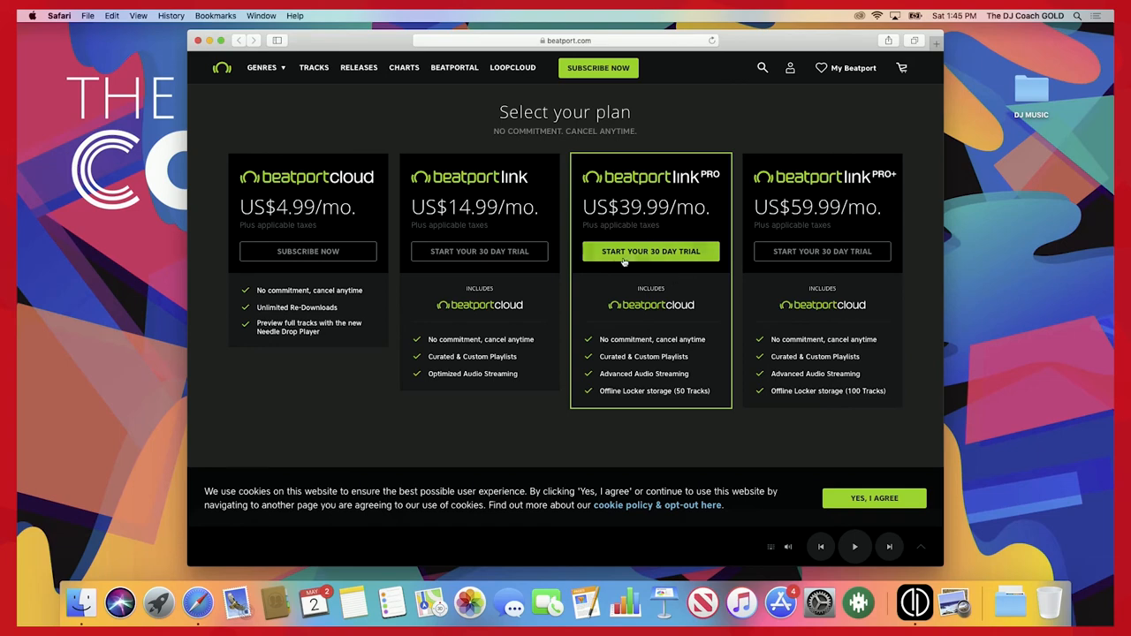
mouse_move(468, 215)
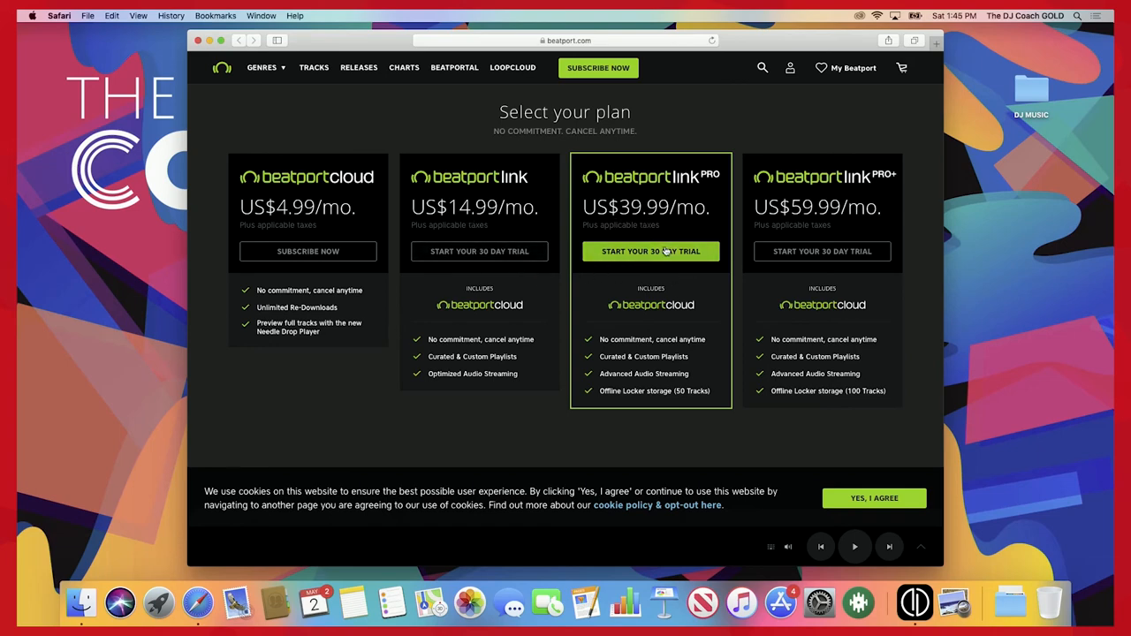
mouse_move(822, 251)
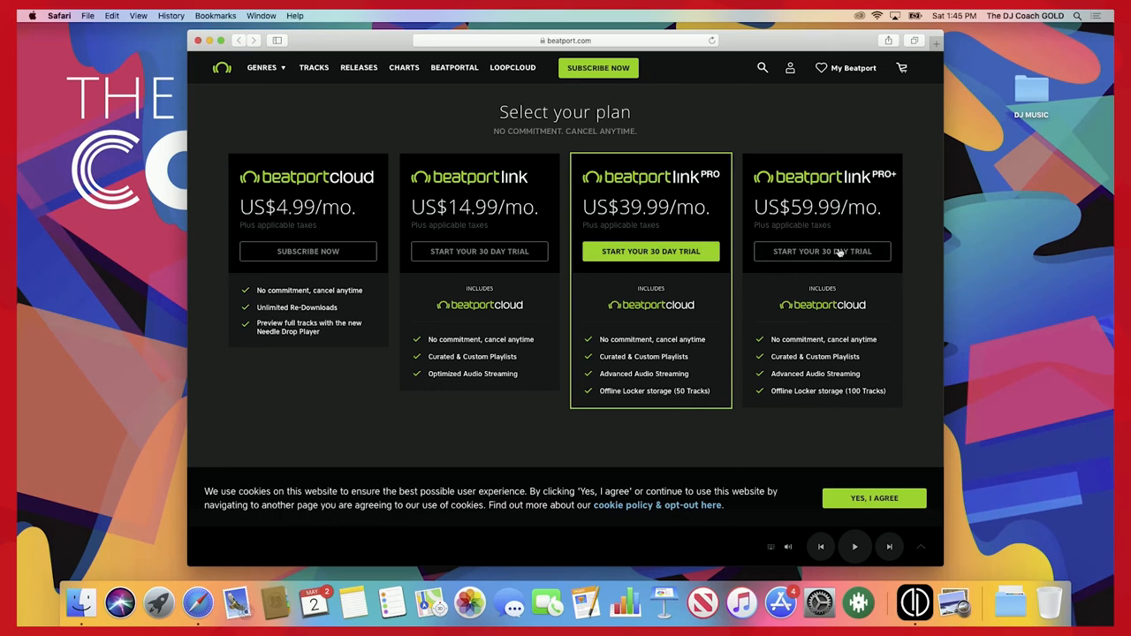
mouse_move(859, 227)
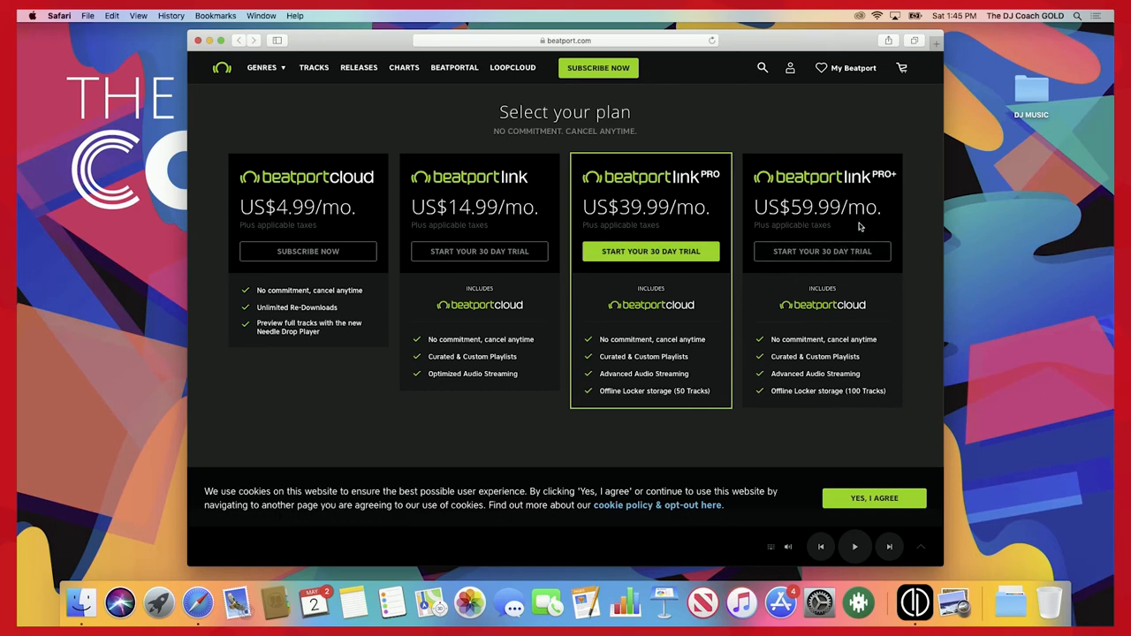
mouse_move(601, 336)
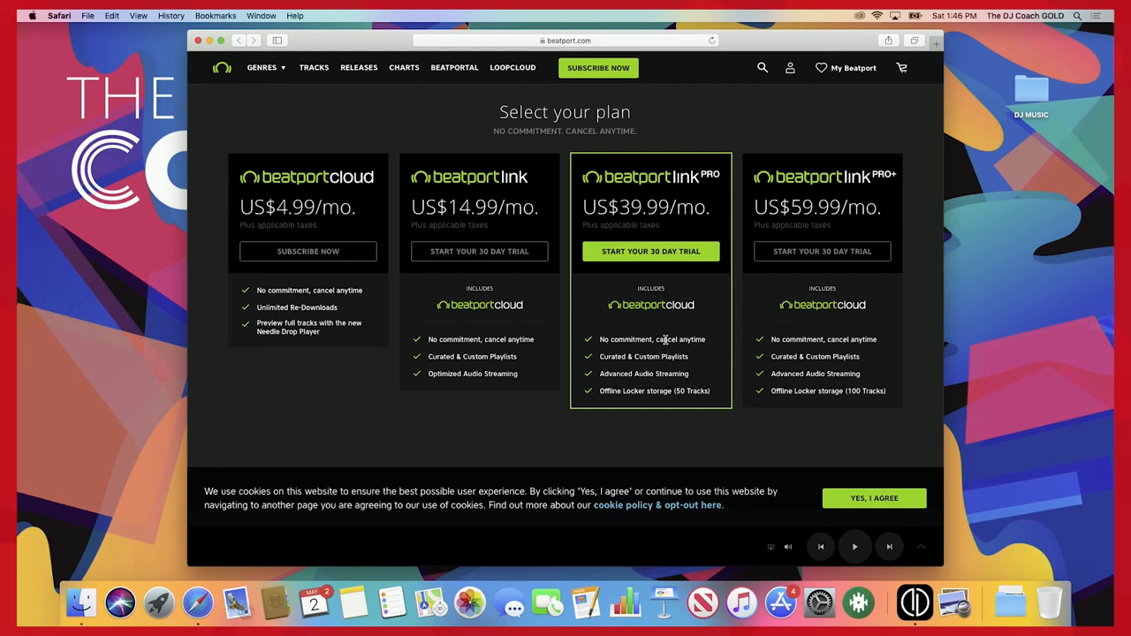
mouse_move(543, 378)
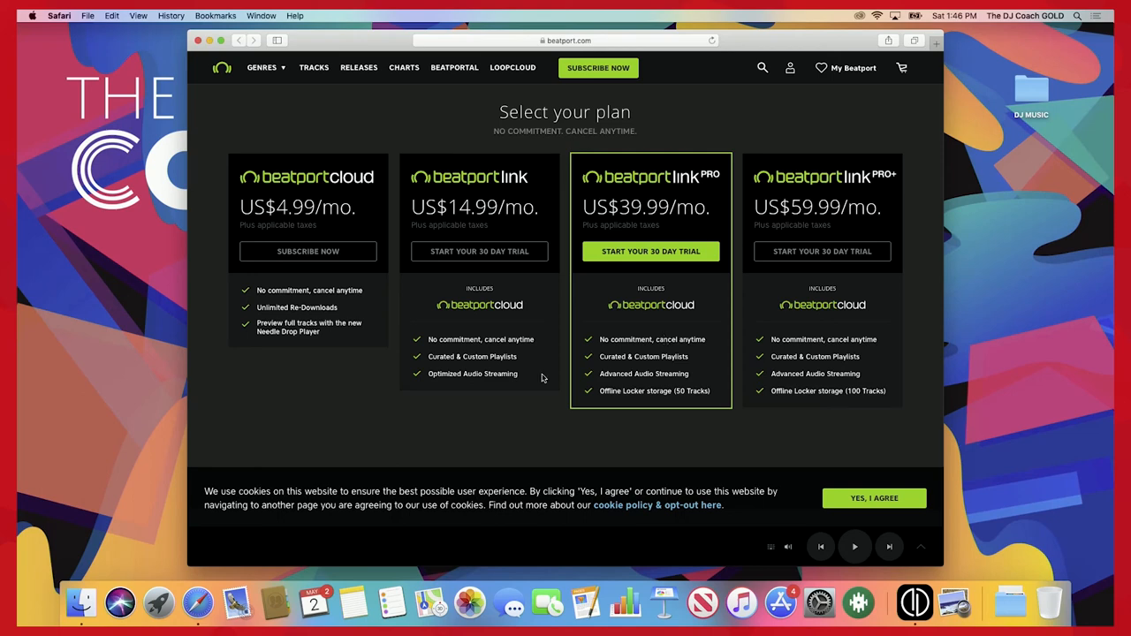
mouse_move(619, 375)
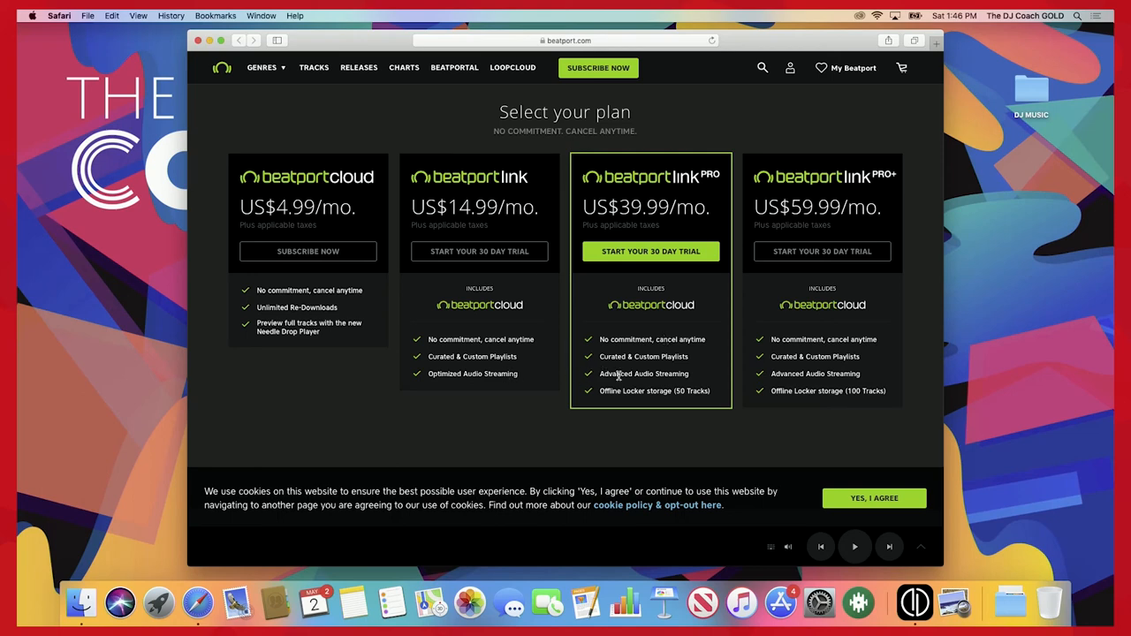